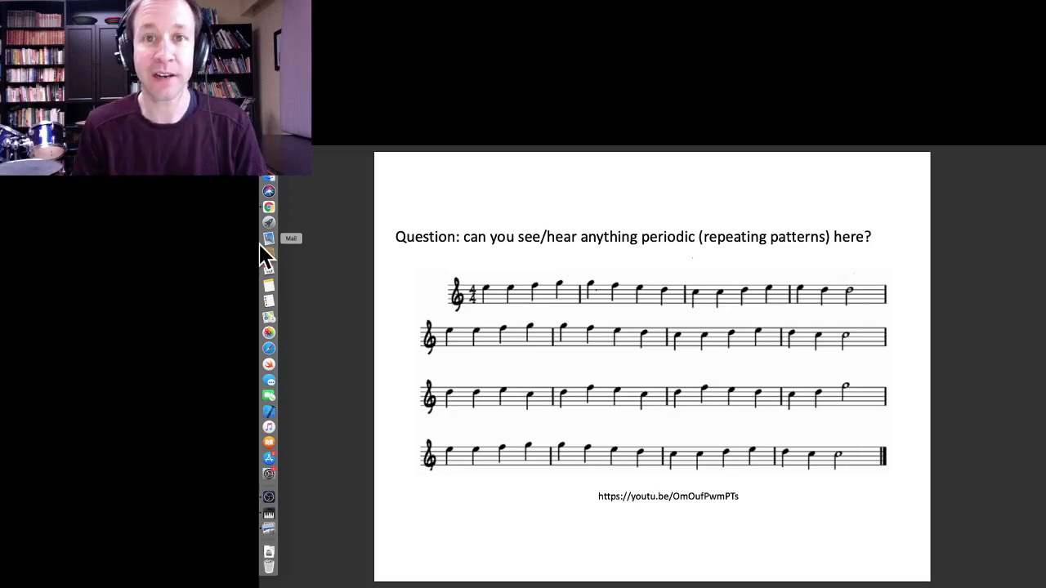
{"action": "mouse_move", "coordinate": [566, 389]}
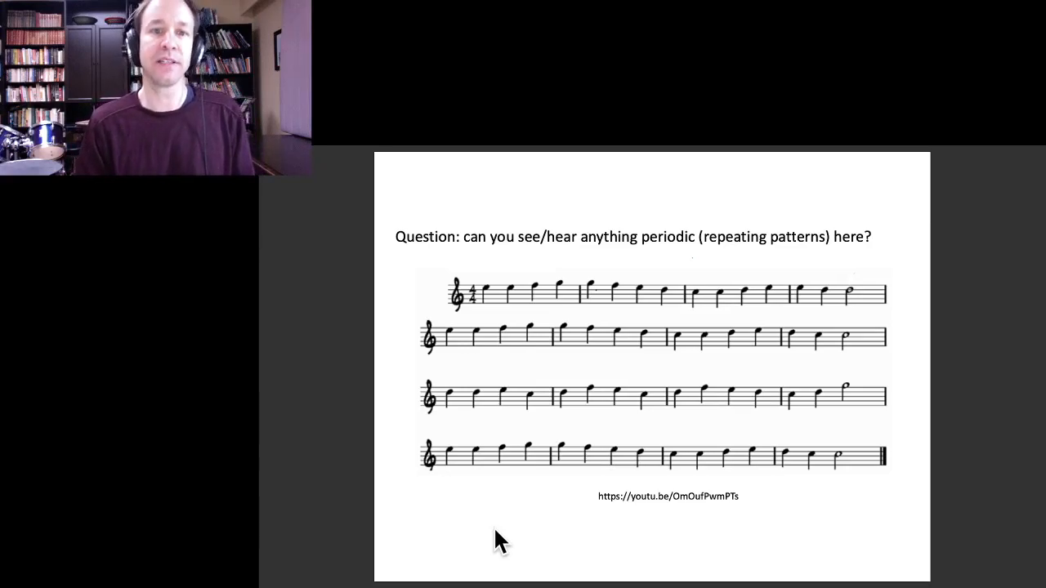
{"action": "mouse_move", "coordinate": [490, 307]}
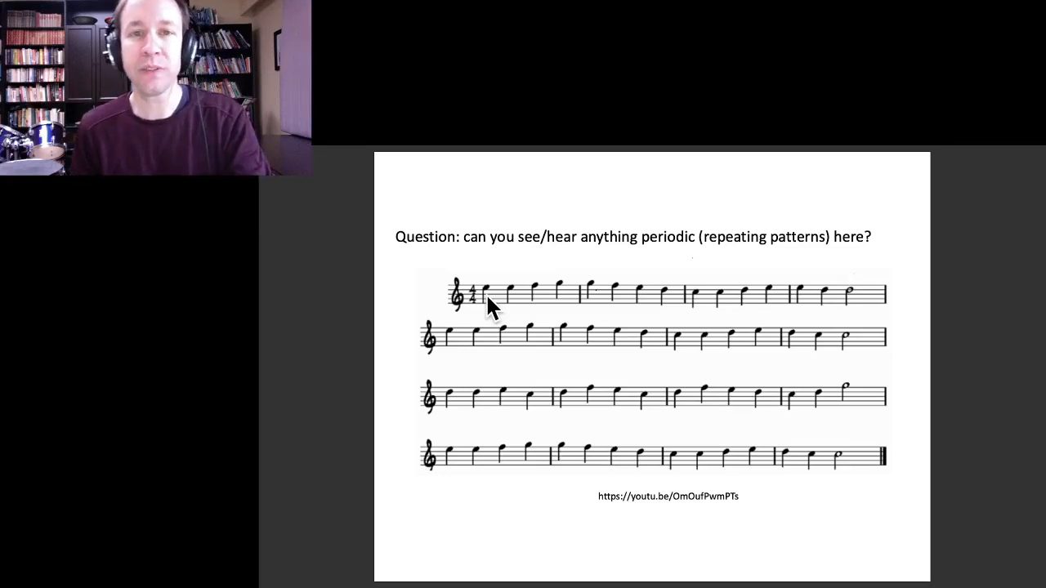
{"action": "mouse_move", "coordinate": [853, 307]}
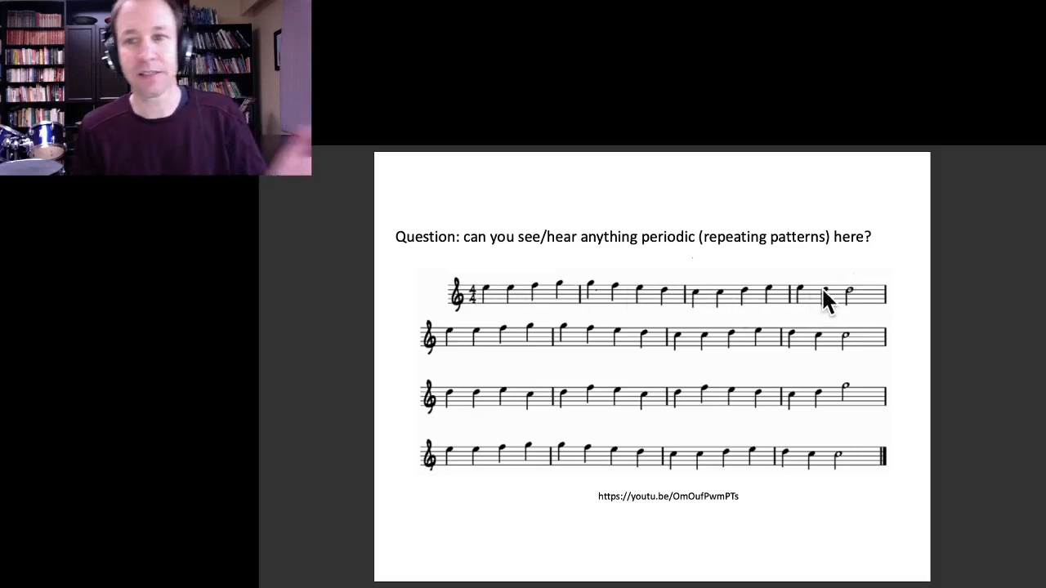
{"action": "mouse_move", "coordinate": [862, 324]}
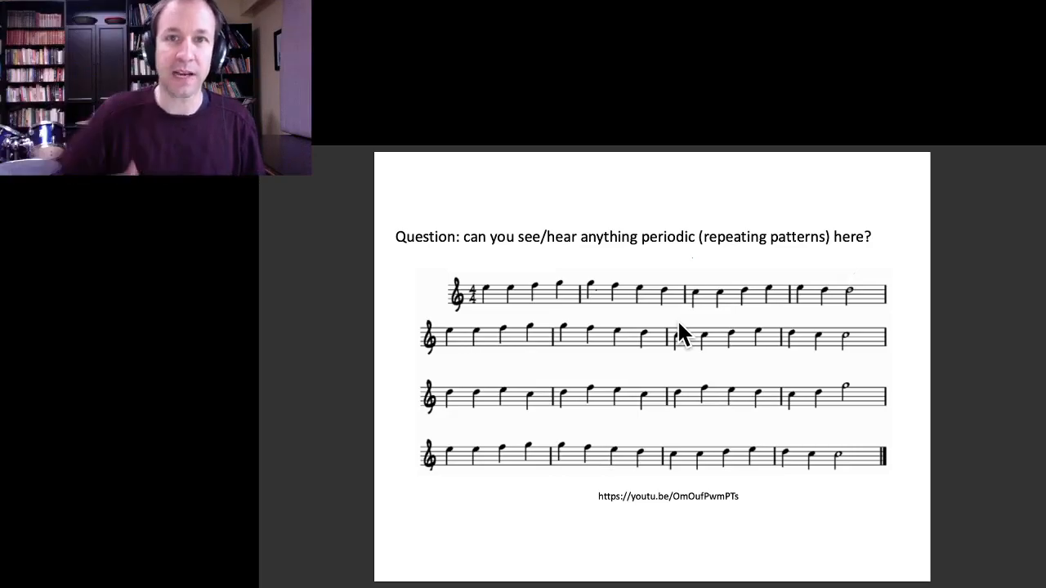
{"action": "mouse_move", "coordinate": [956, 366]}
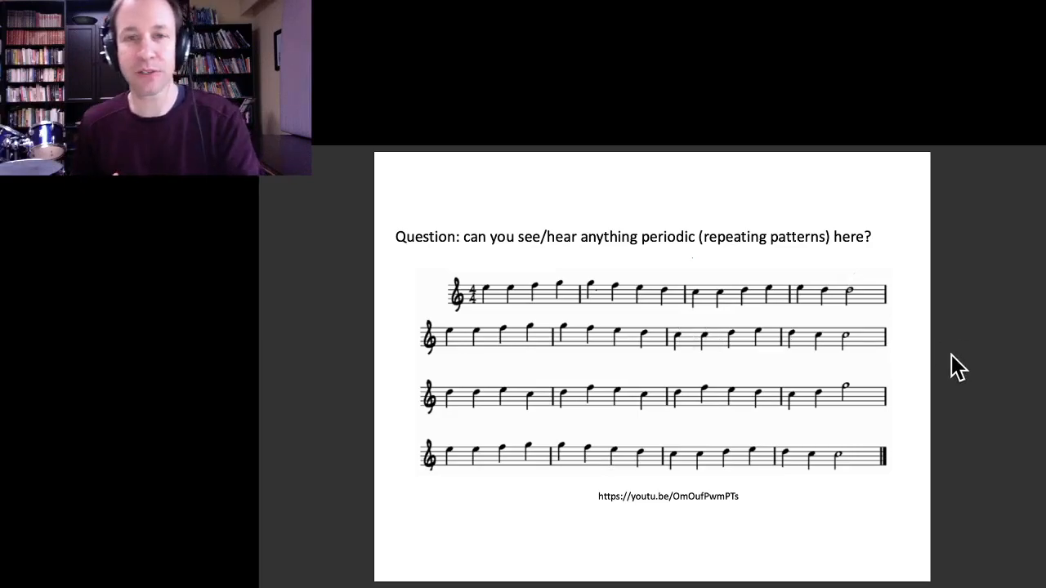
{"action": "mouse_move", "coordinate": [608, 324]}
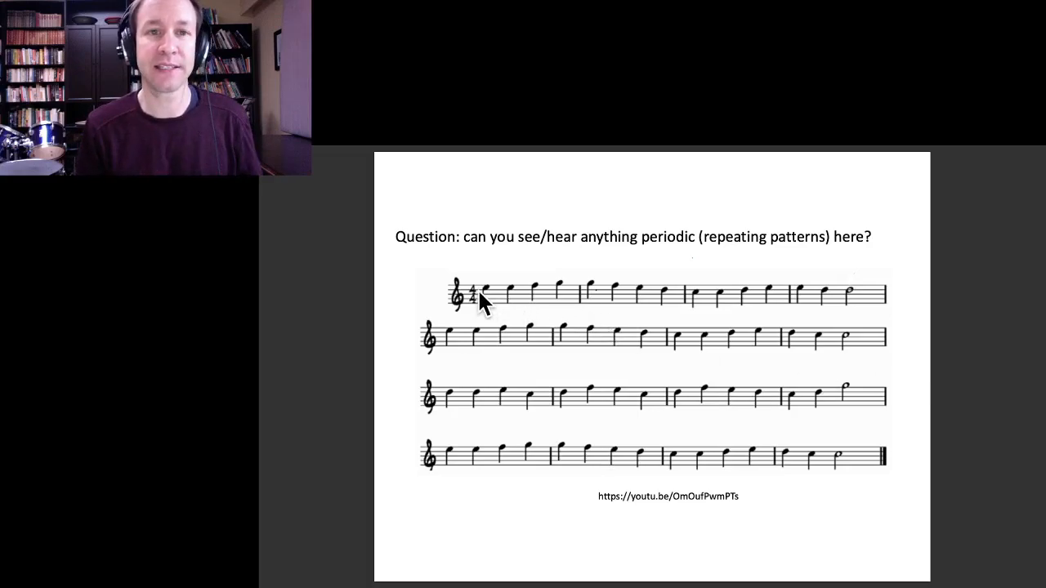
{"action": "mouse_move", "coordinate": [526, 310]}
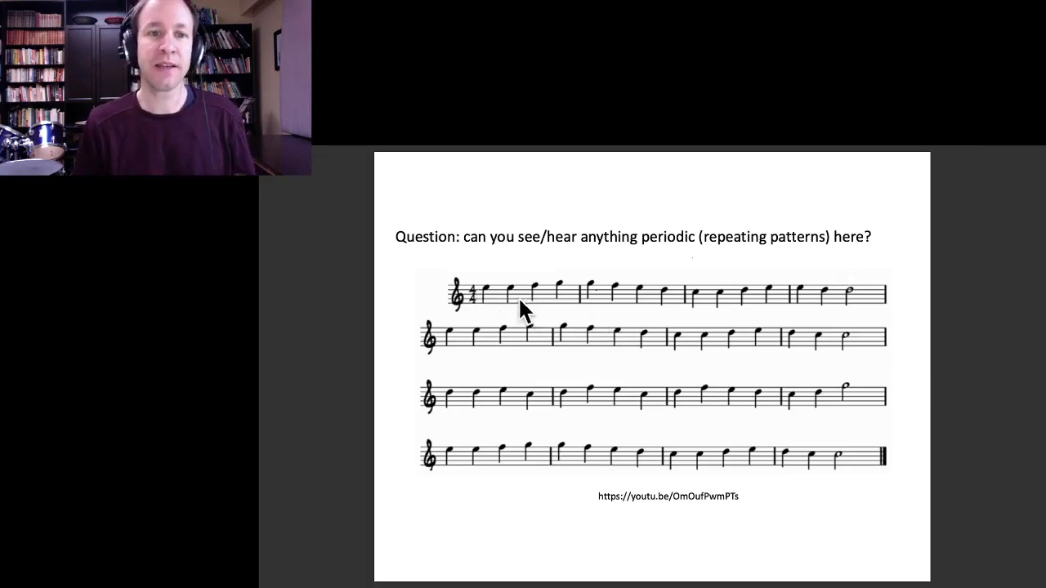
{"action": "mouse_move", "coordinate": [499, 302]}
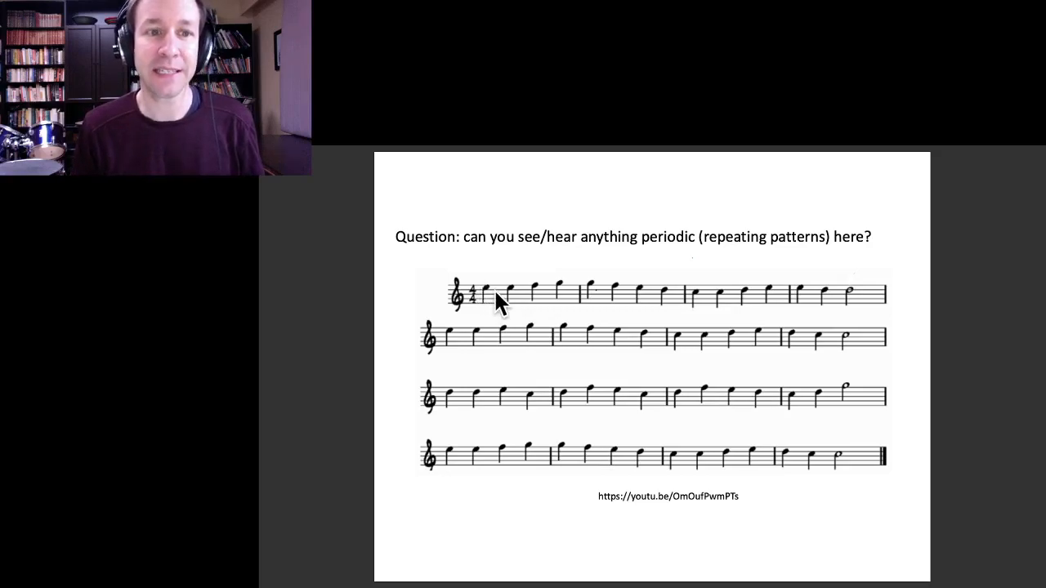
{"action": "mouse_move", "coordinate": [588, 293]}
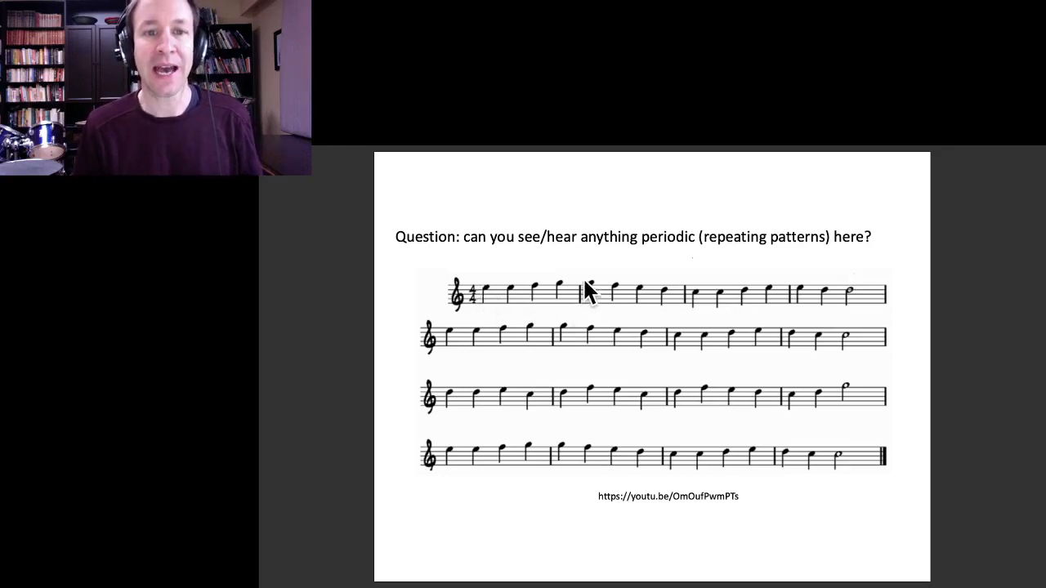
{"action": "mouse_move", "coordinate": [694, 302]}
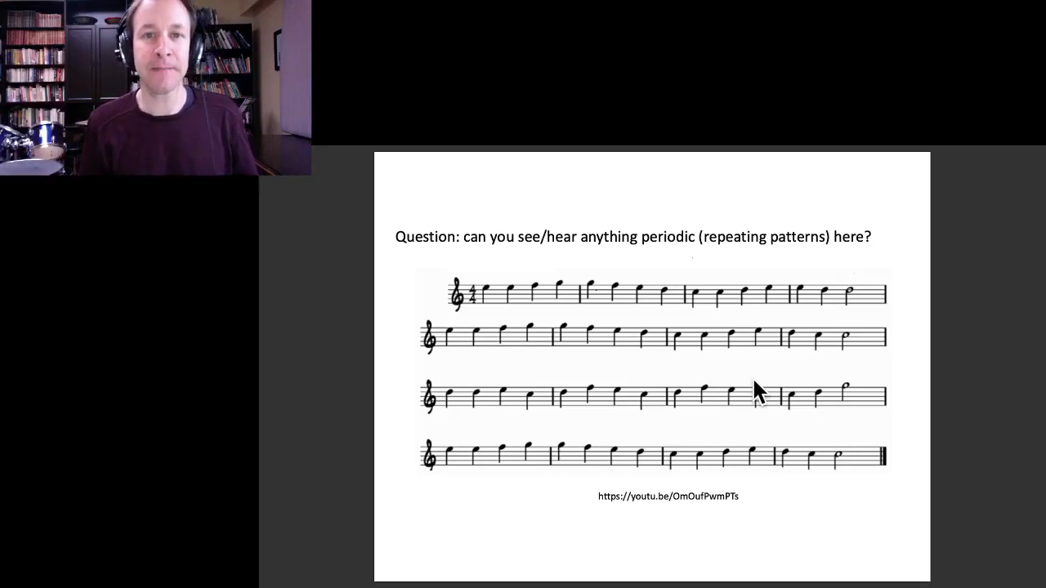
{"action": "mouse_move", "coordinate": [722, 394]}
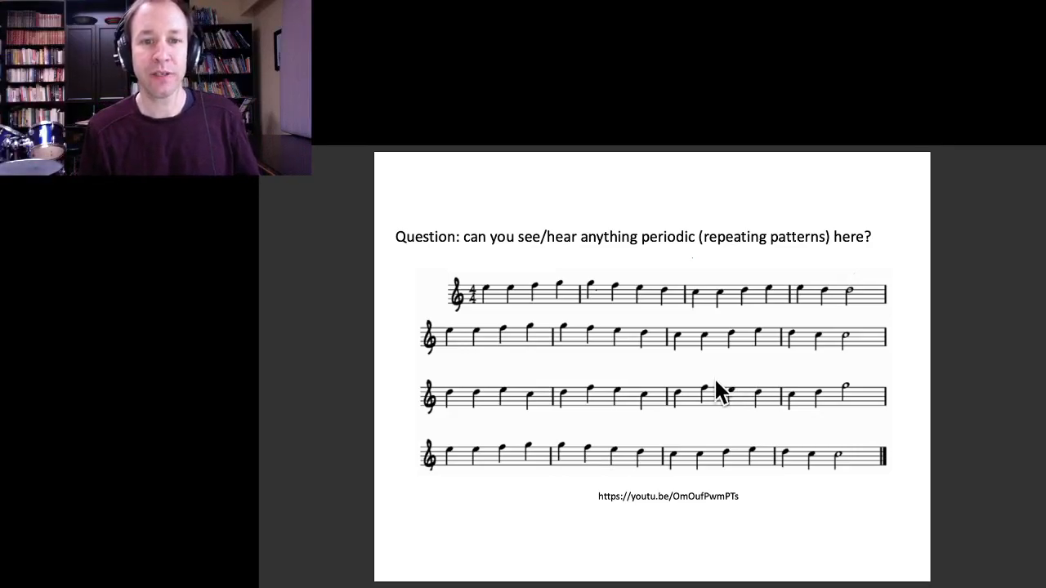
{"action": "mouse_move", "coordinate": [711, 398]}
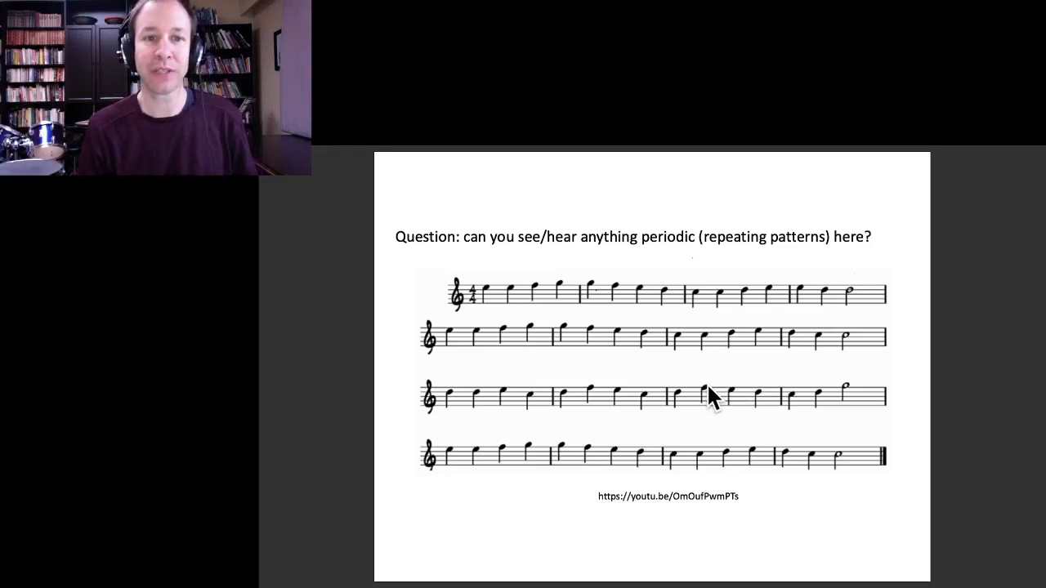
{"action": "mouse_move", "coordinate": [483, 314]}
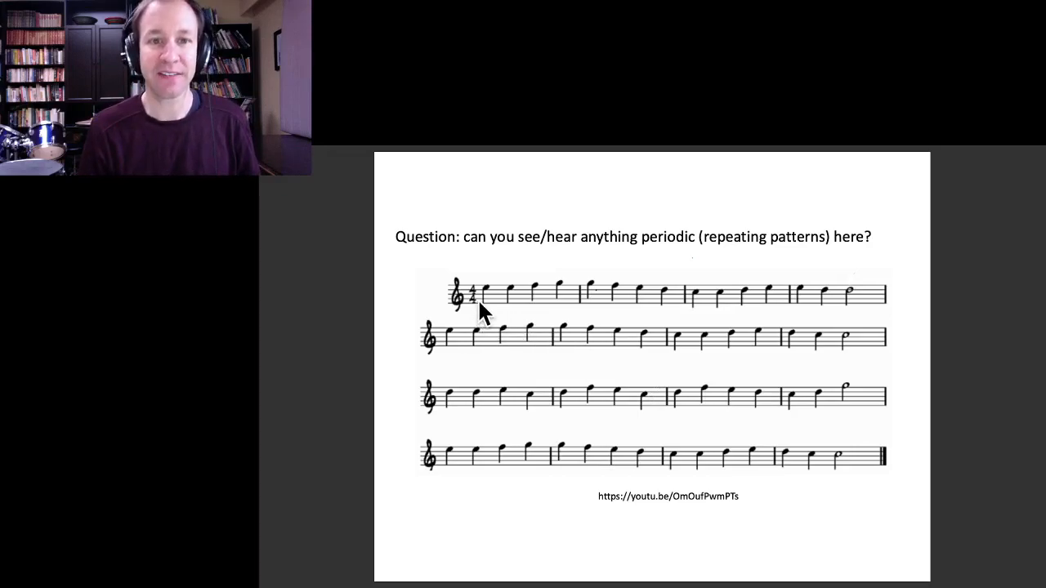
{"action": "mouse_move", "coordinate": [678, 302]}
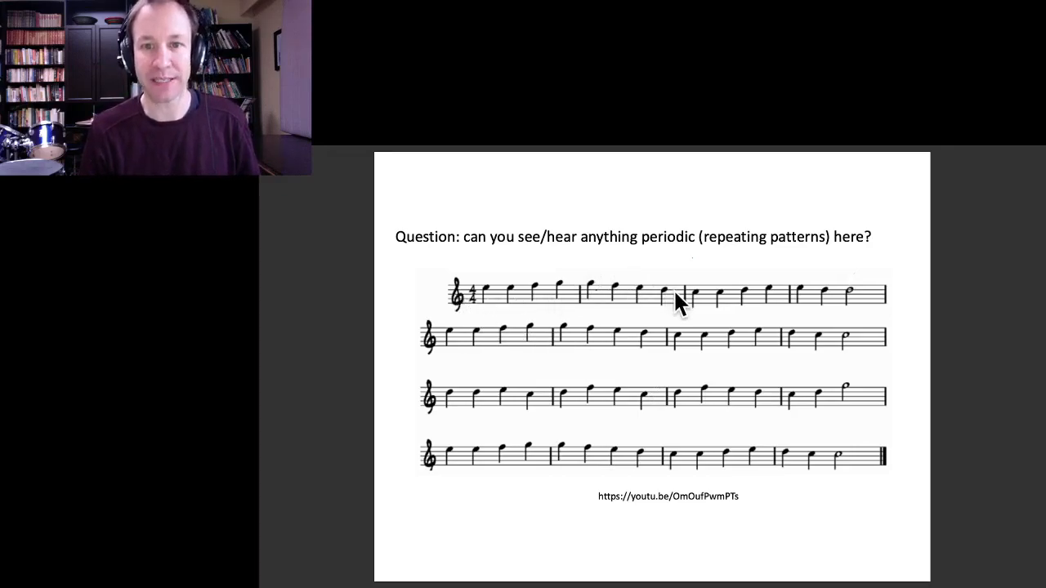
{"action": "mouse_move", "coordinate": [596, 337]}
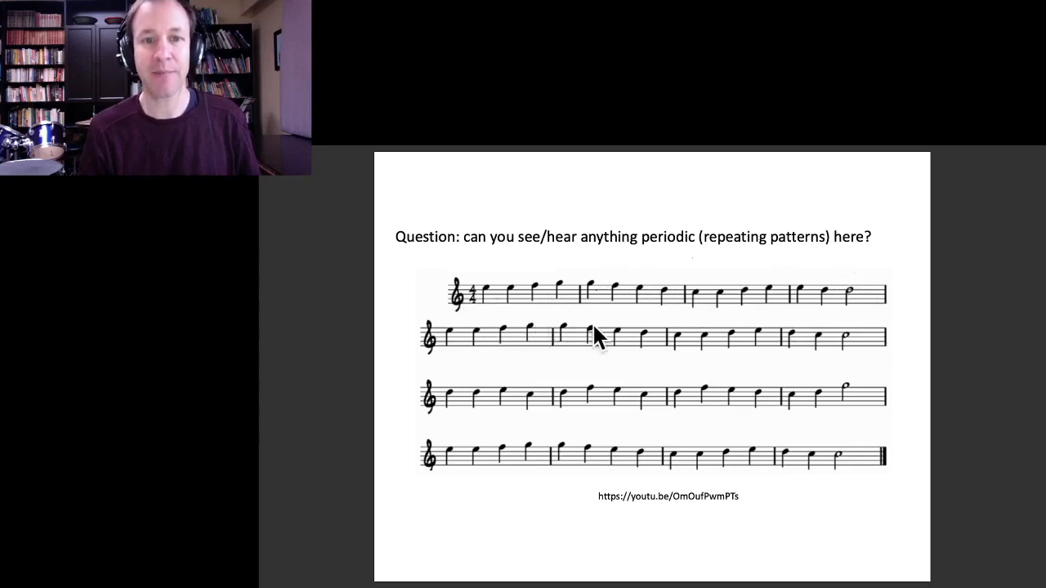
{"action": "mouse_move", "coordinate": [694, 343]}
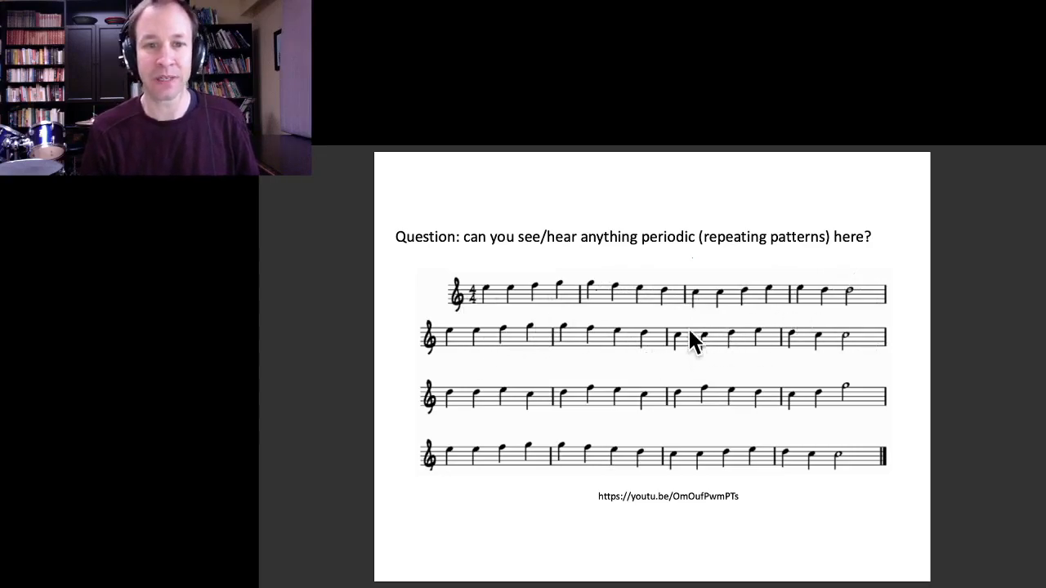
{"action": "mouse_move", "coordinate": [608, 370]}
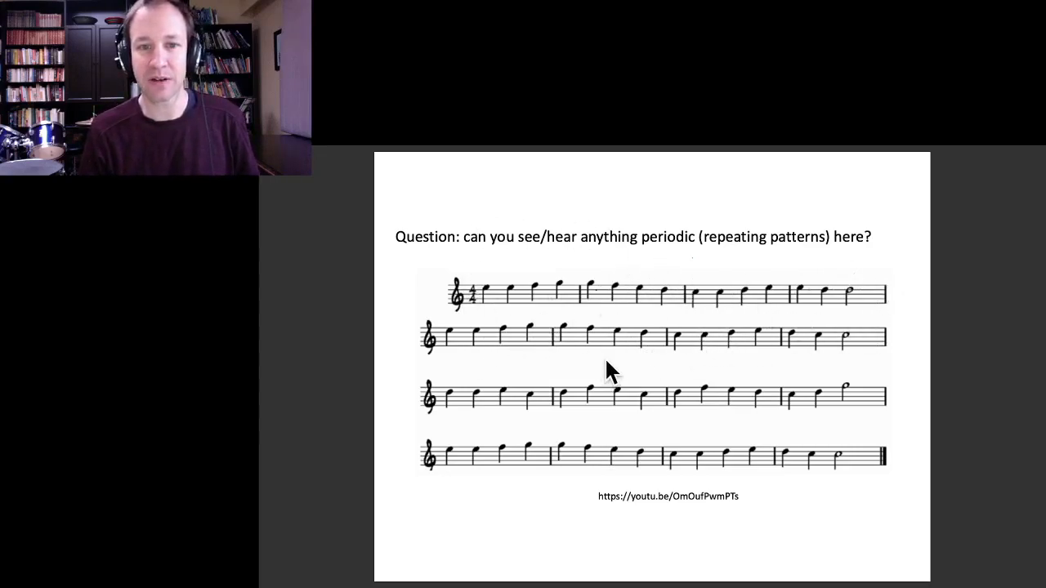
{"action": "mouse_move", "coordinate": [866, 342]}
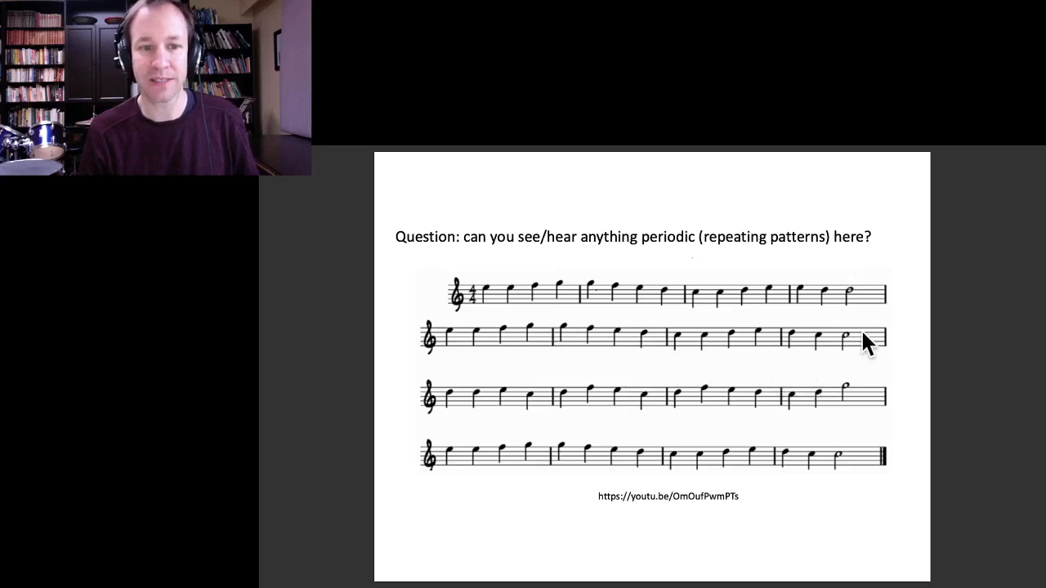
{"action": "mouse_move", "coordinate": [458, 408]}
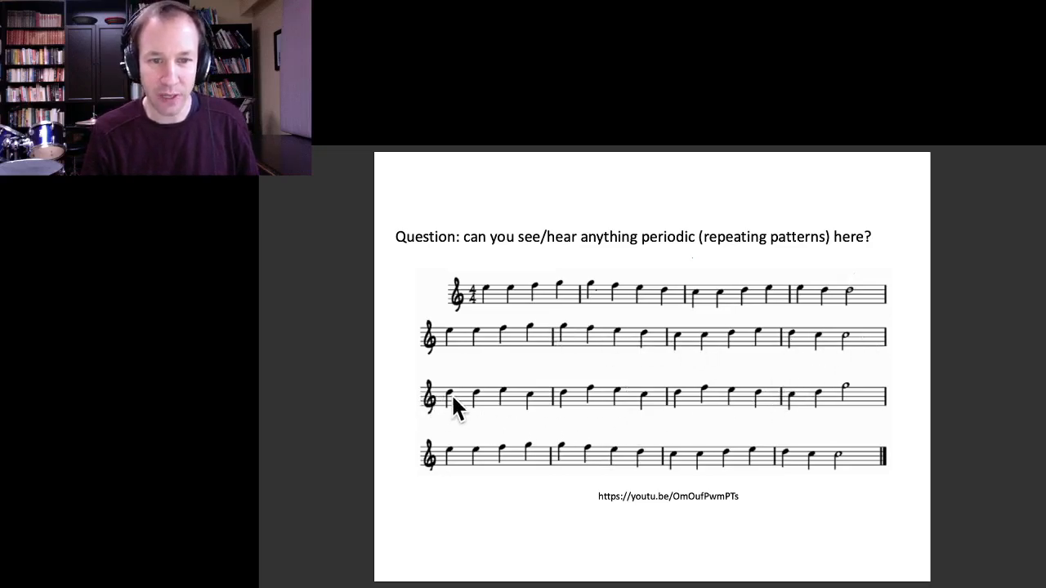
{"action": "mouse_move", "coordinate": [781, 408]}
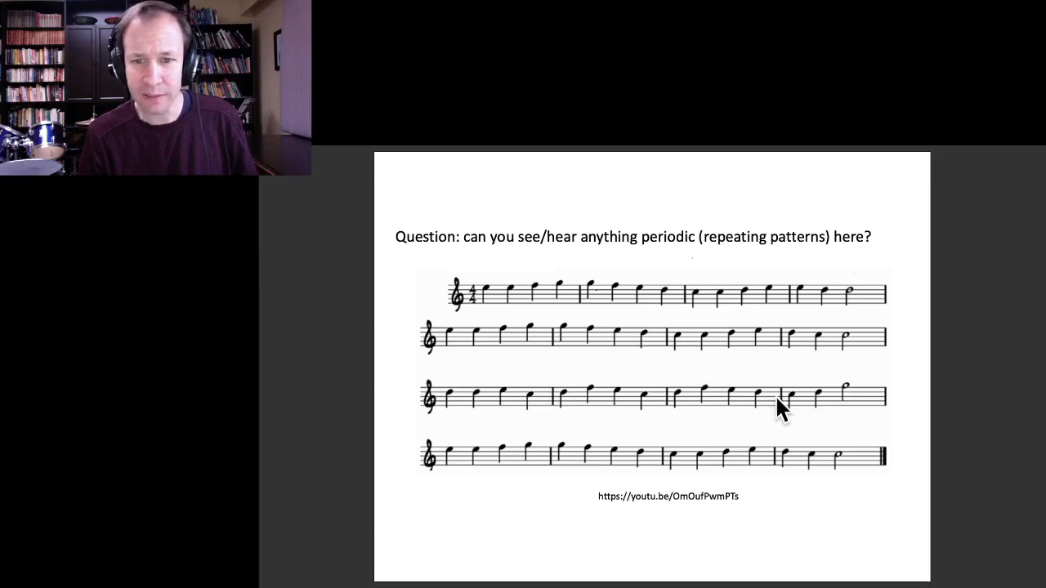
{"action": "mouse_move", "coordinate": [830, 464]}
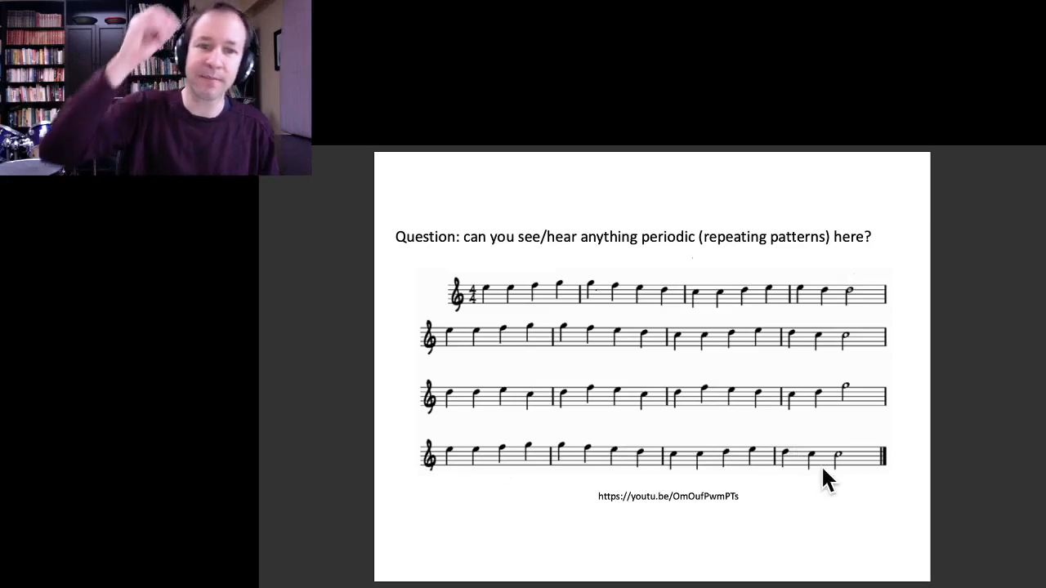
{"action": "mouse_move", "coordinate": [484, 314]}
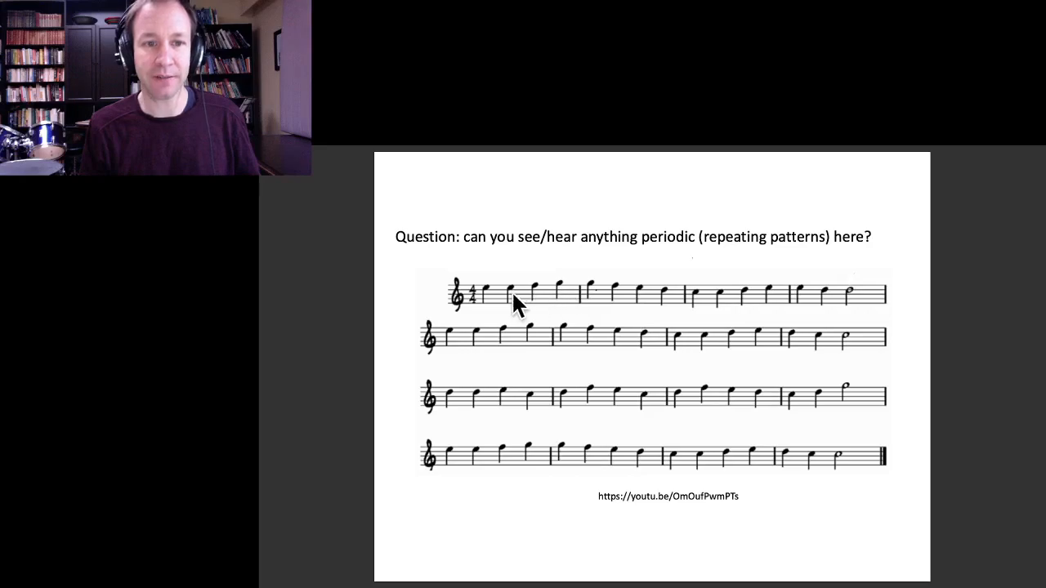
{"action": "mouse_move", "coordinate": [522, 310]}
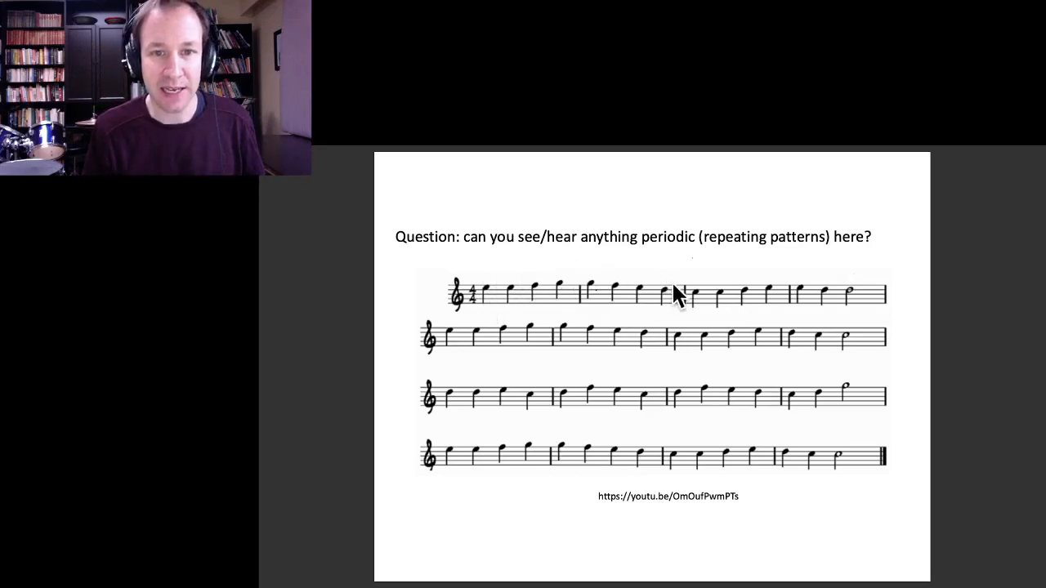
{"action": "mouse_move", "coordinate": [515, 302]}
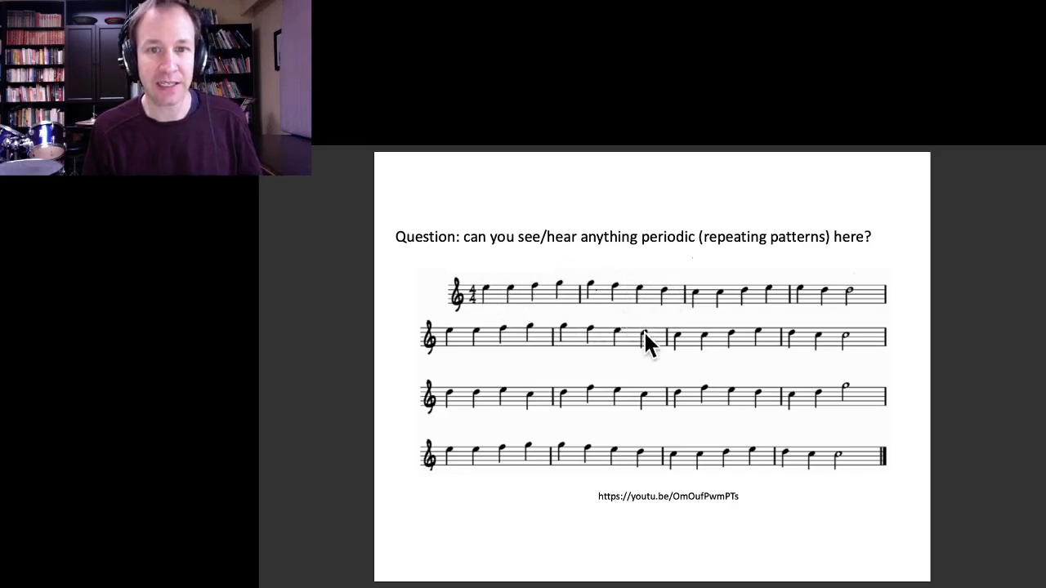
{"action": "mouse_move", "coordinate": [503, 359]}
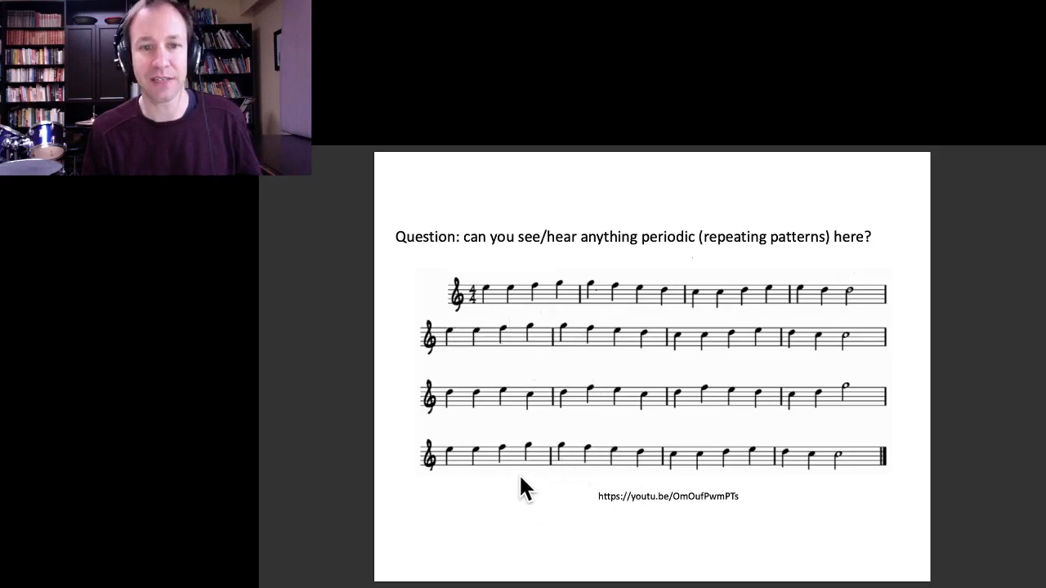
{"action": "mouse_move", "coordinate": [768, 318]}
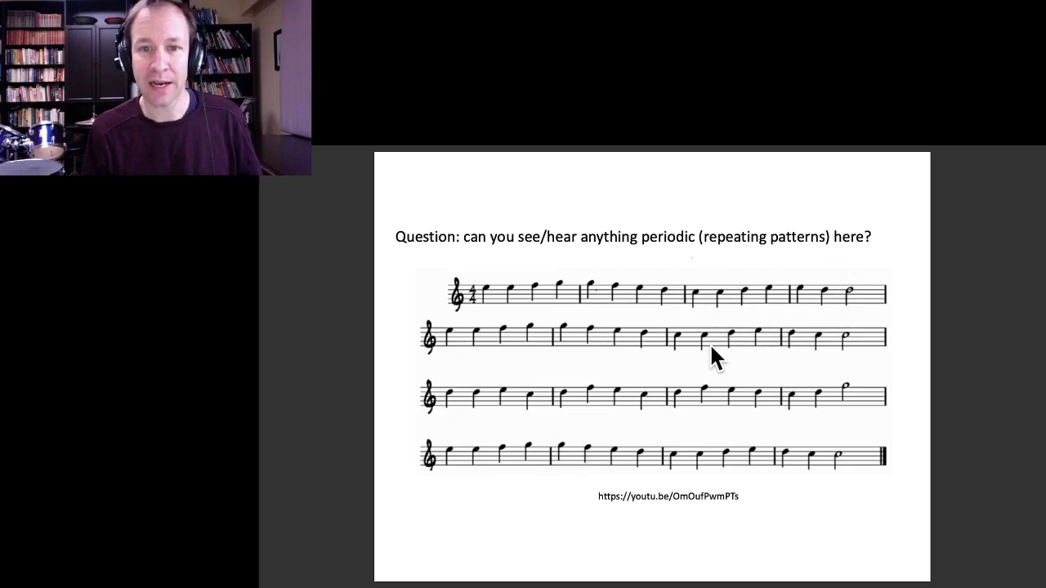
{"action": "mouse_move", "coordinate": [706, 318]}
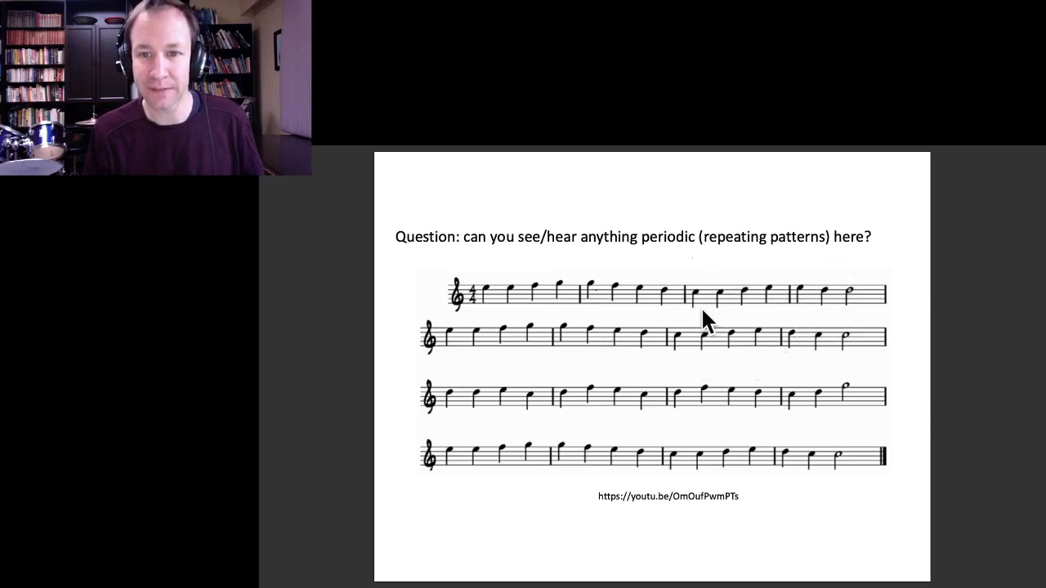
{"action": "mouse_move", "coordinate": [760, 360]}
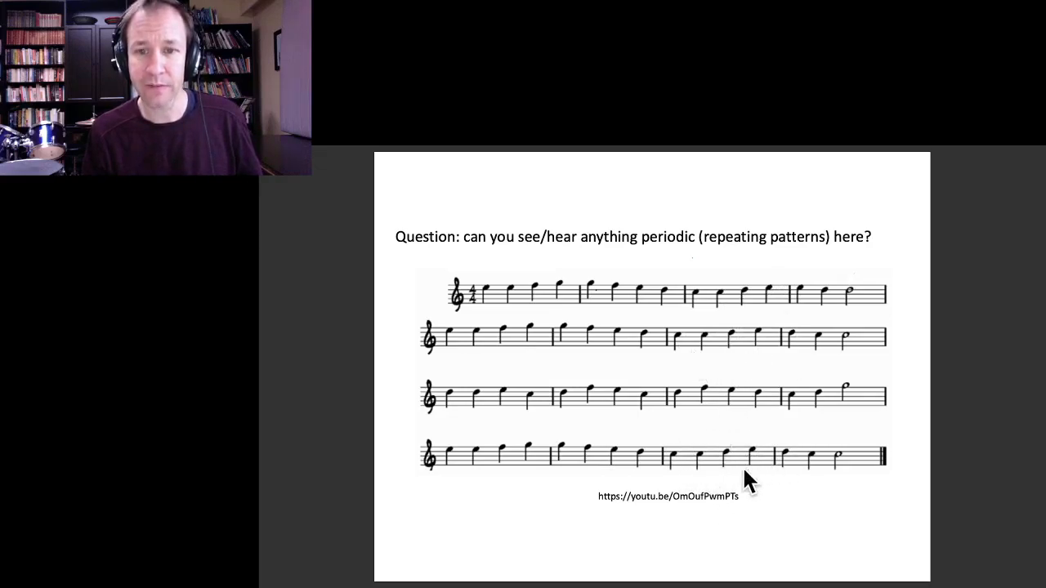
{"action": "mouse_move", "coordinate": [704, 304]}
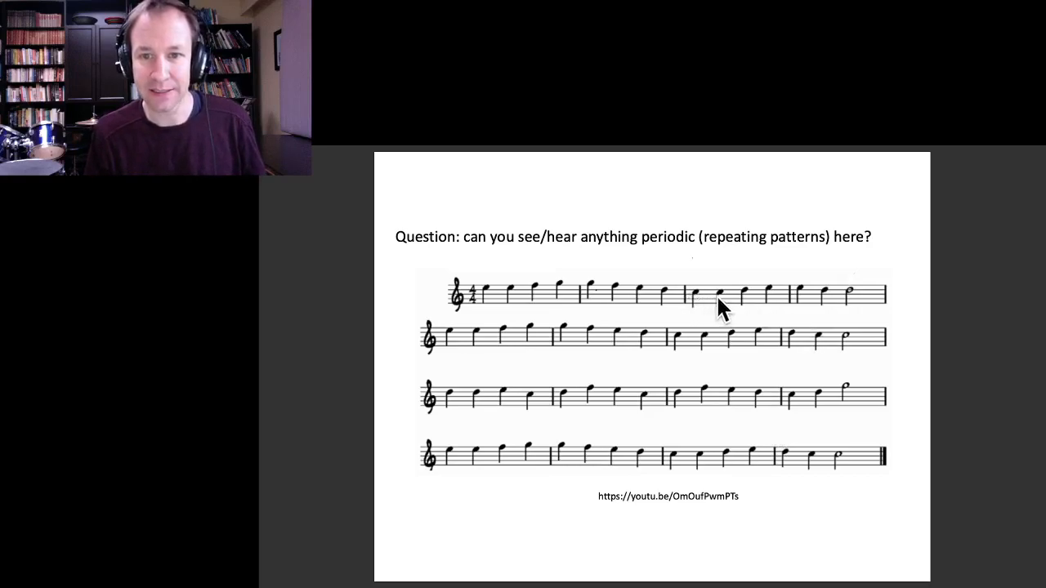
{"action": "mouse_move", "coordinate": [760, 303]}
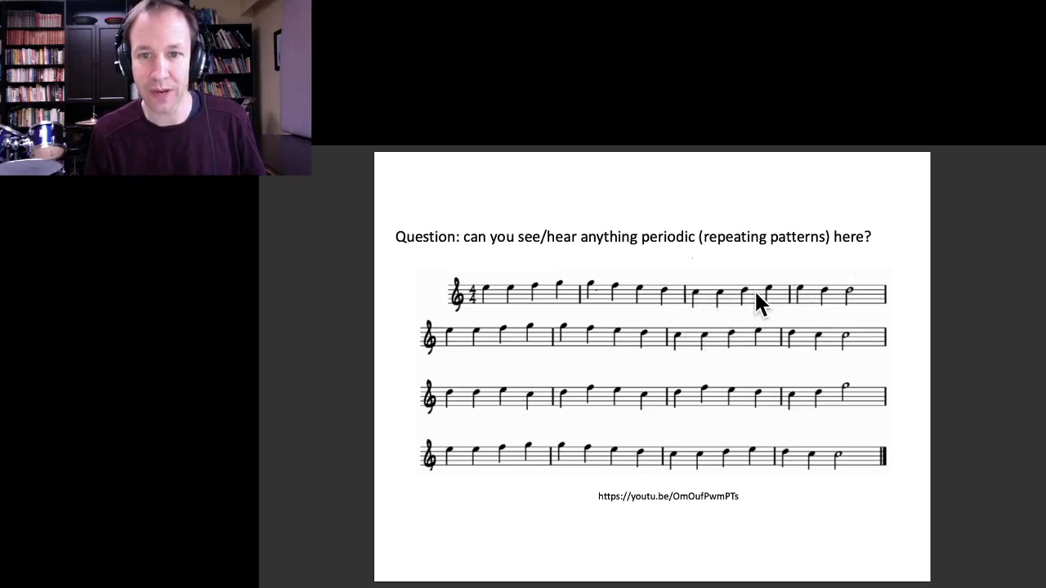
{"action": "mouse_move", "coordinate": [709, 304]}
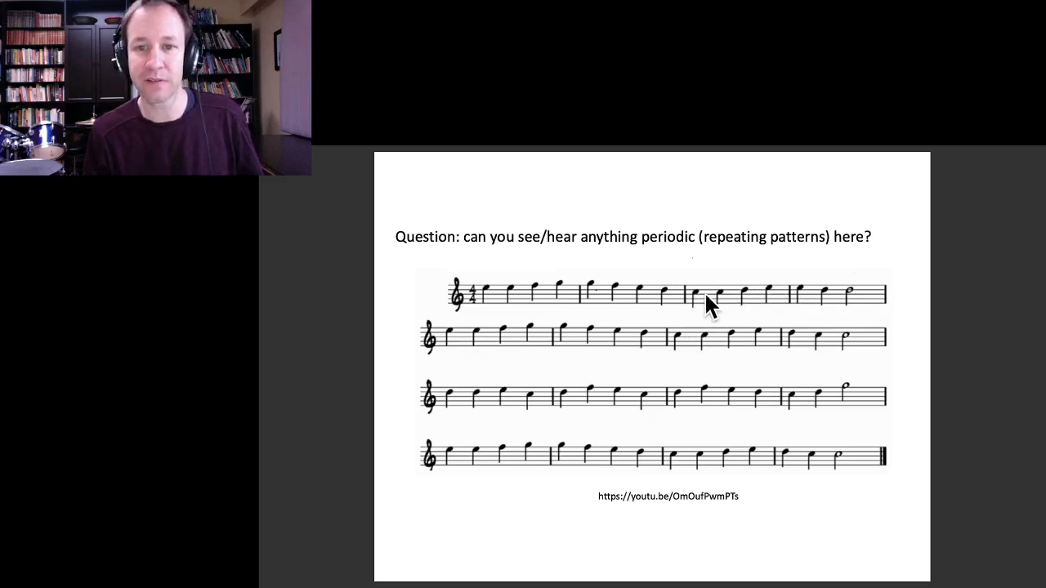
{"action": "mouse_move", "coordinate": [542, 278]}
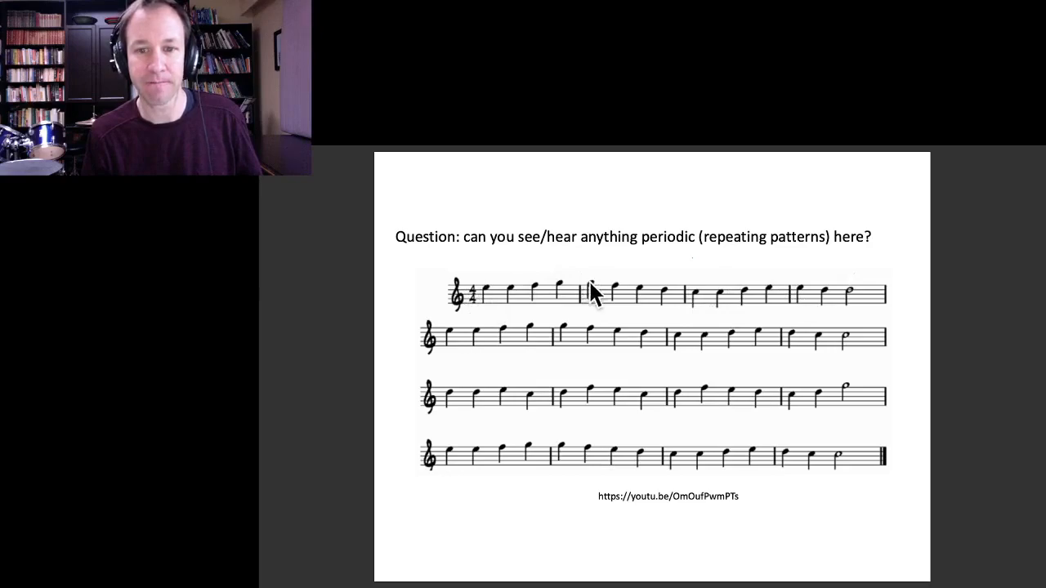
{"action": "mouse_move", "coordinate": [886, 406]}
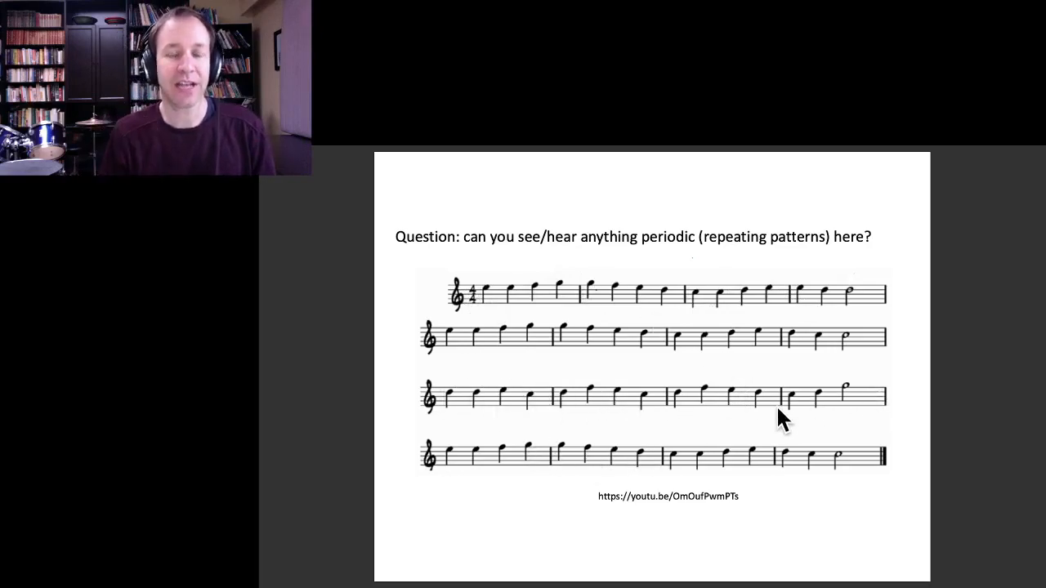
{"action": "mouse_move", "coordinate": [454, 405]}
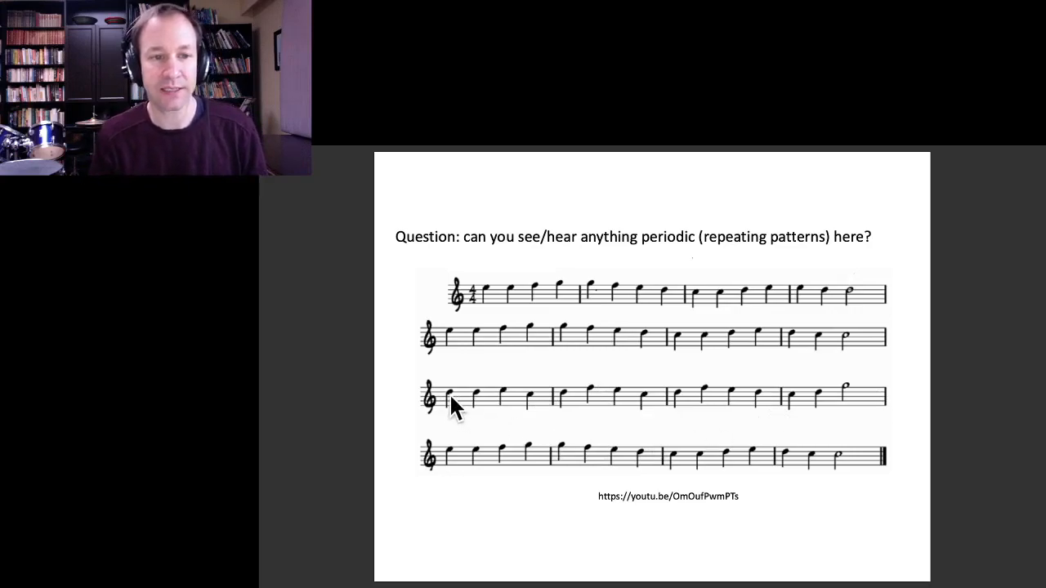
{"action": "mouse_move", "coordinate": [482, 407]}
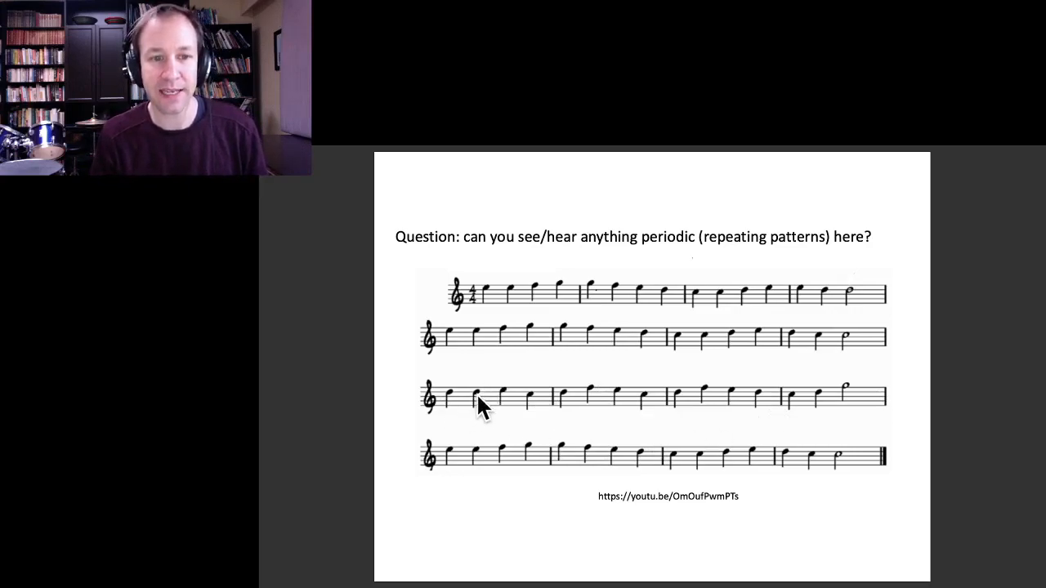
{"action": "mouse_move", "coordinate": [601, 412]}
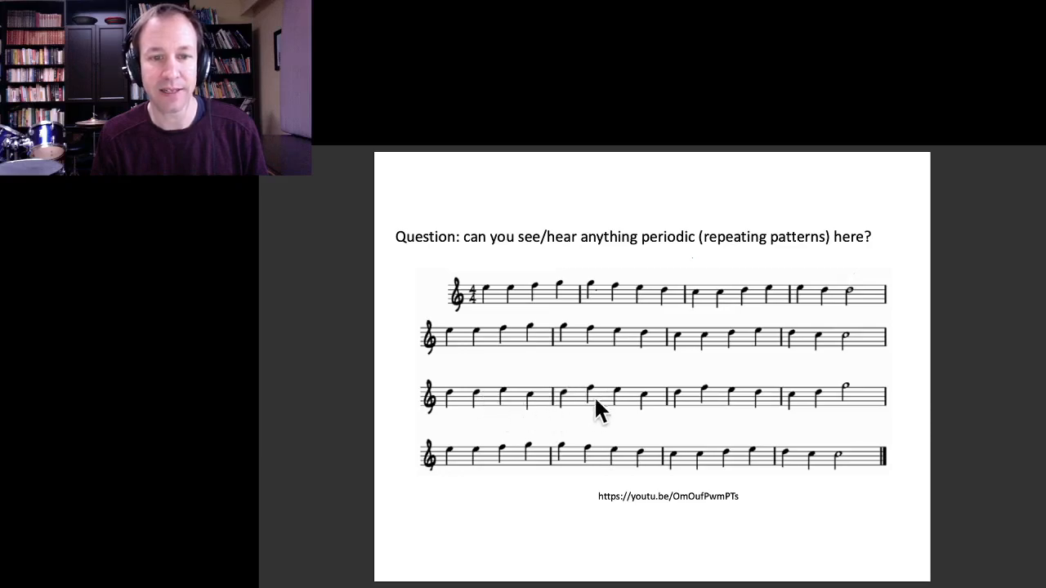
{"action": "mouse_move", "coordinate": [454, 405]}
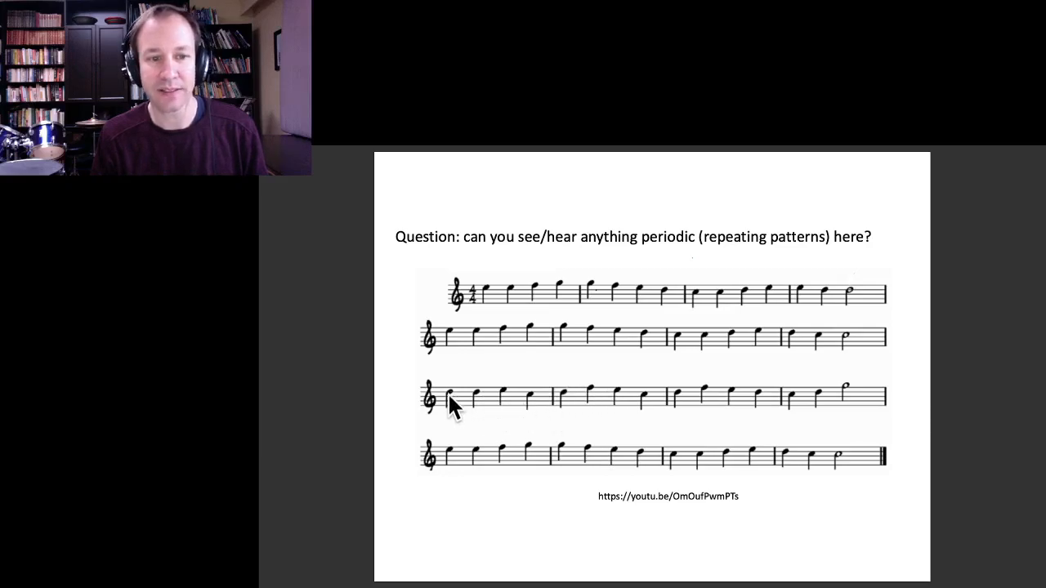
{"action": "mouse_move", "coordinate": [569, 405]}
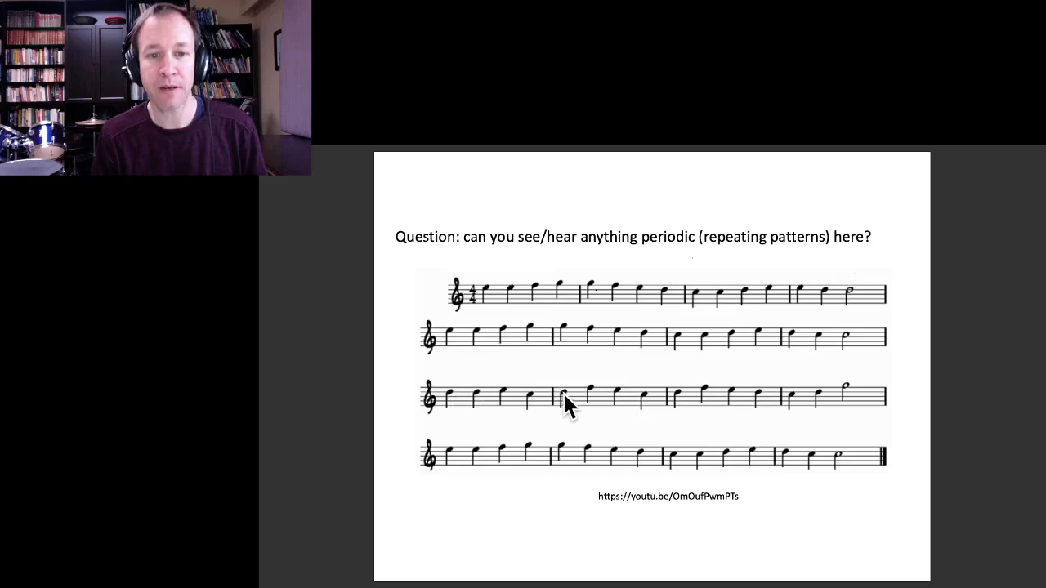
{"action": "mouse_move", "coordinate": [719, 397]}
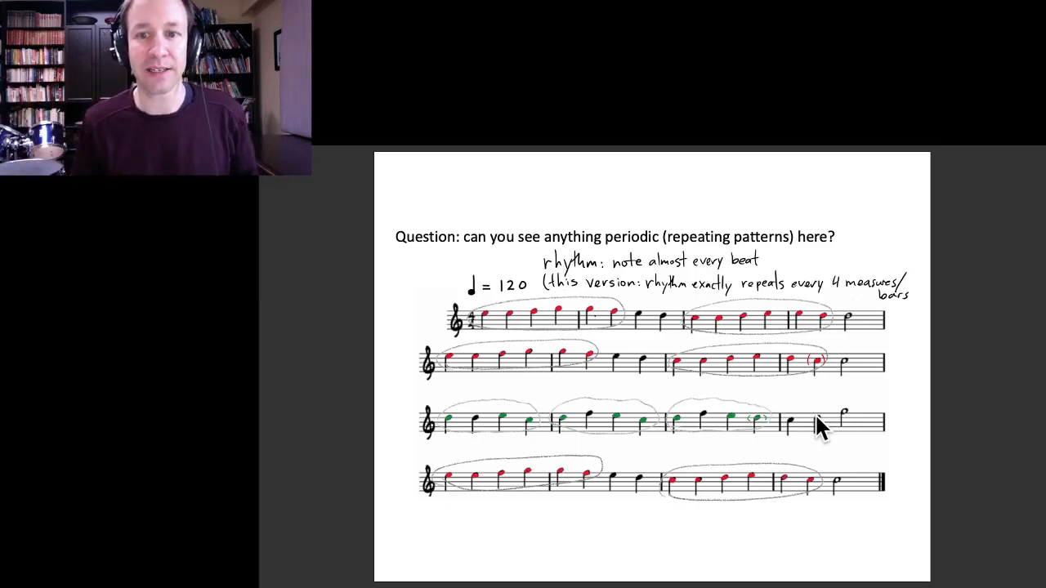
{"action": "mouse_move", "coordinate": [825, 363]}
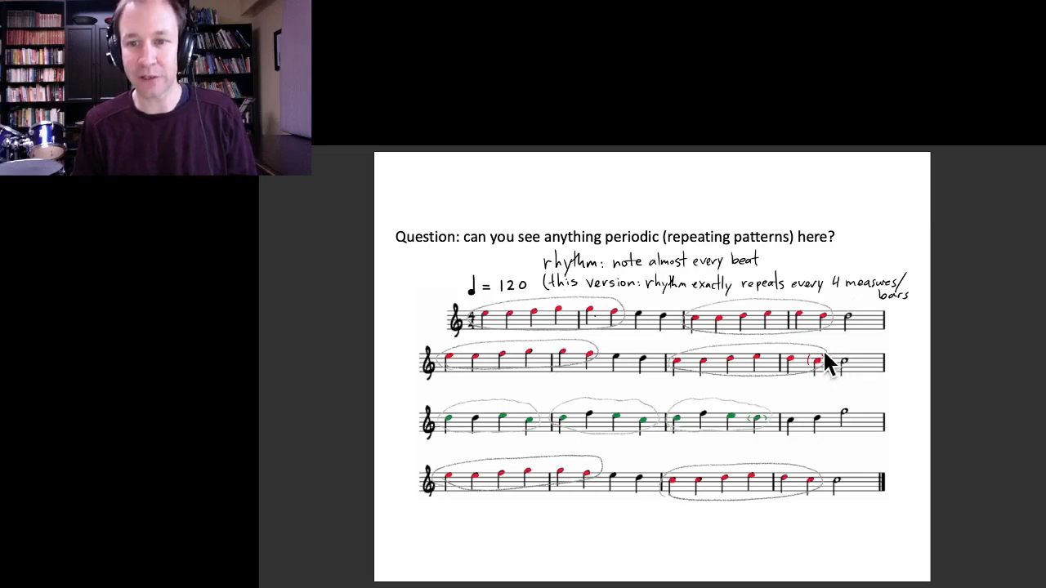
{"action": "mouse_move", "coordinate": [585, 376]}
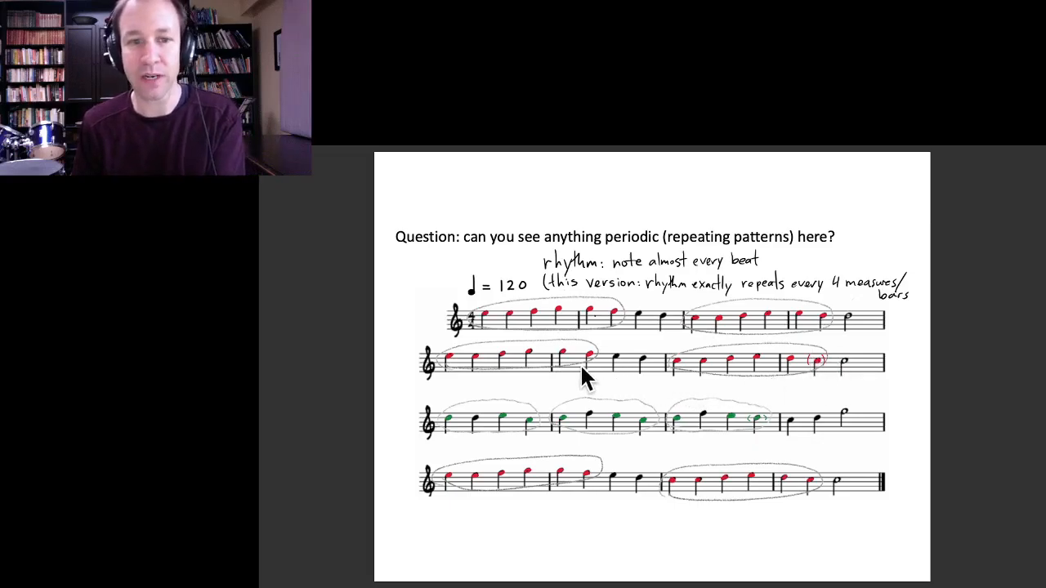
{"action": "mouse_move", "coordinate": [830, 367]}
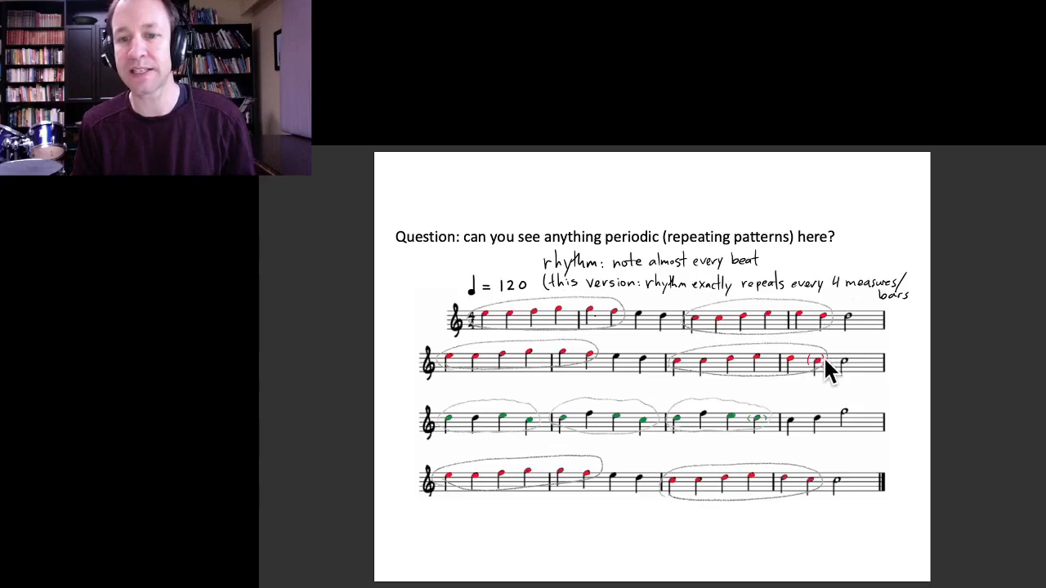
{"action": "mouse_move", "coordinate": [666, 441]}
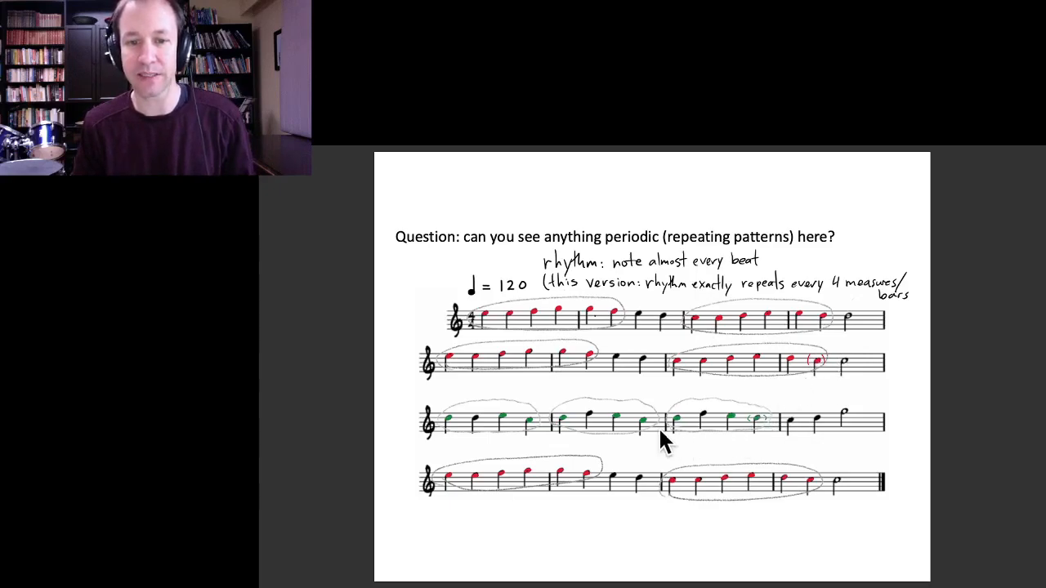
{"action": "mouse_move", "coordinate": [562, 447]}
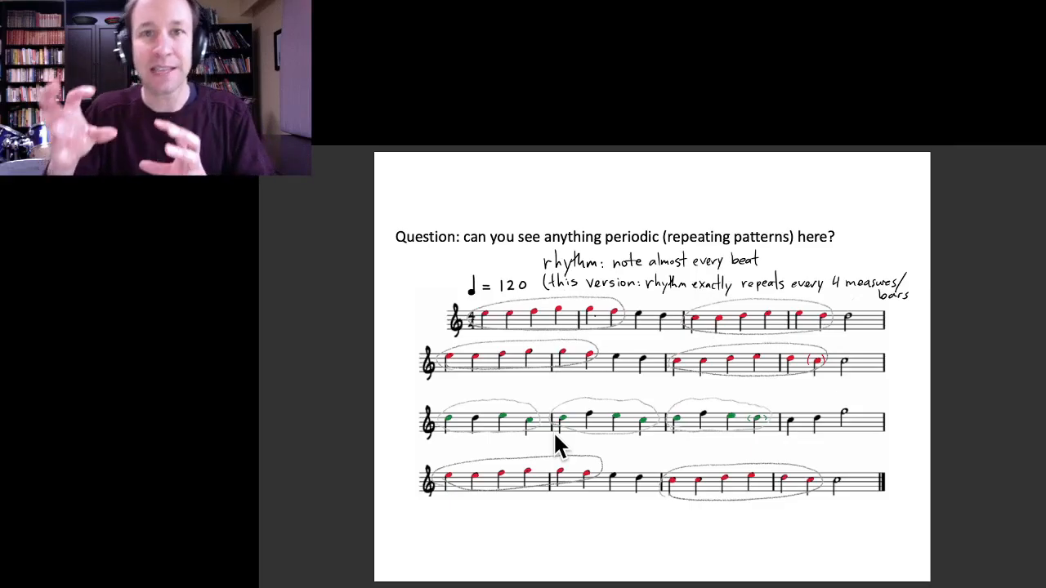
{"action": "mouse_move", "coordinate": [690, 458]}
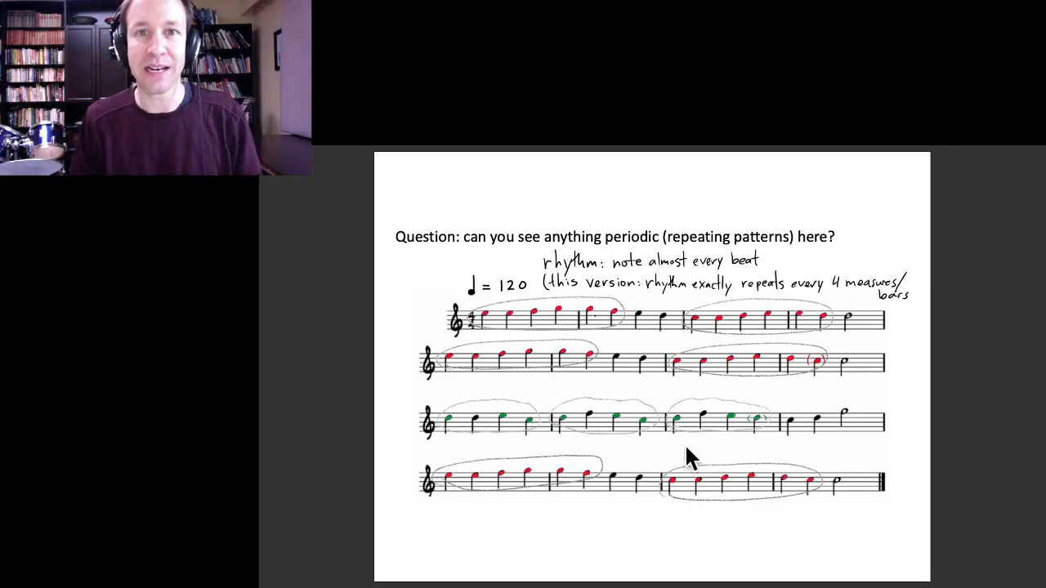
{"action": "mouse_move", "coordinate": [719, 487]}
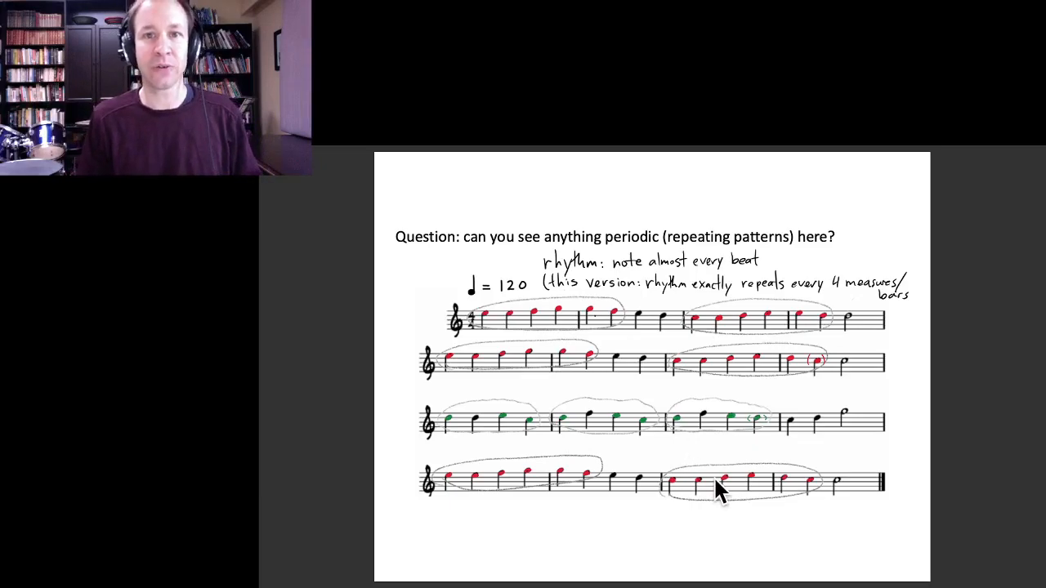